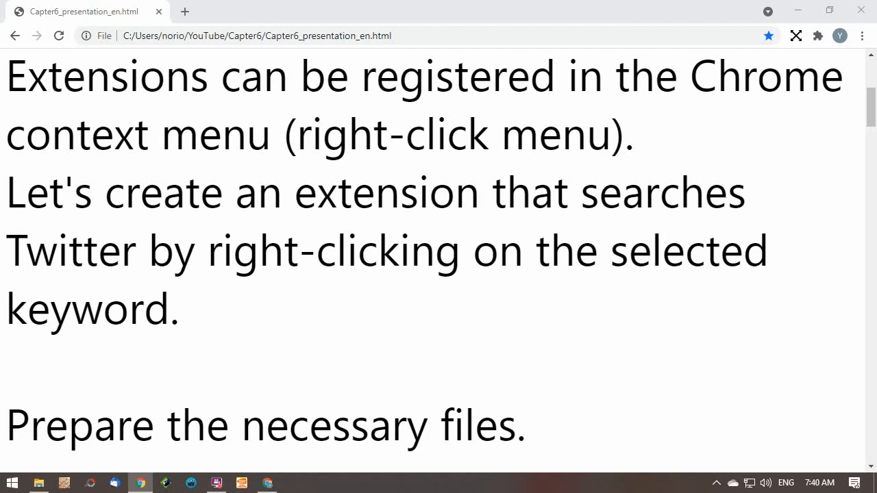
Step: Advance the slides and bring up options for the selected nory-soft.web.app address
scroll("down", 3)
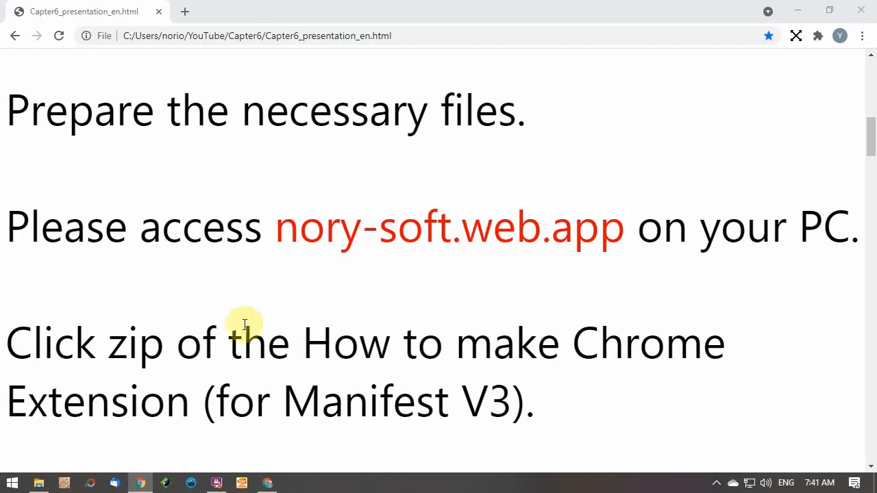
mouse_move(285, 236)
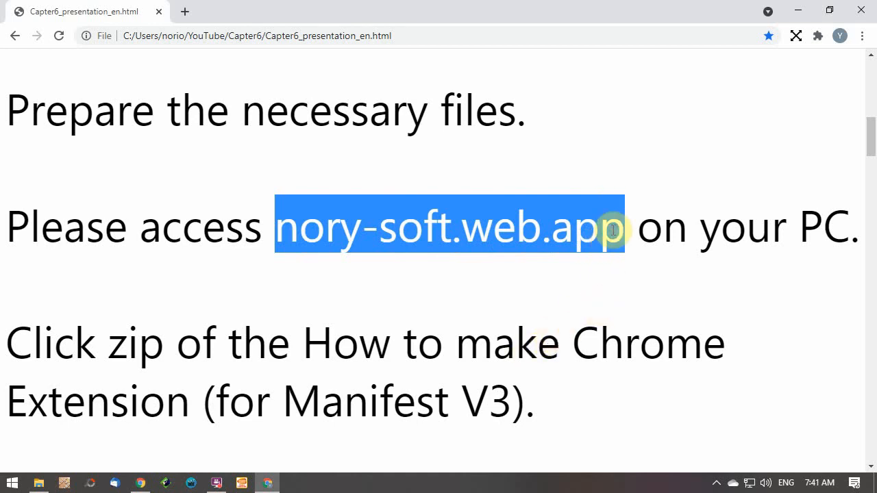
right_click(610, 230)
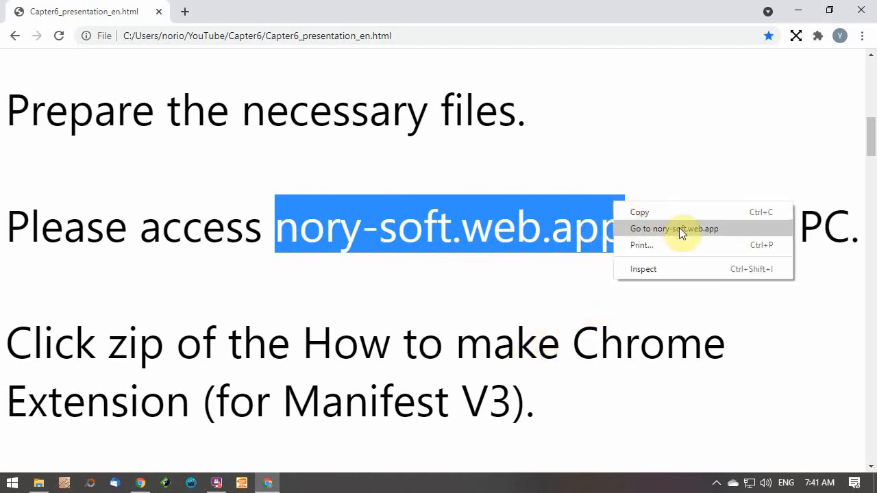
Step: Visit nory-soft.web.app in a new tab and follow its Manifest V3 zip link to Google Drive
left_click(675, 227)
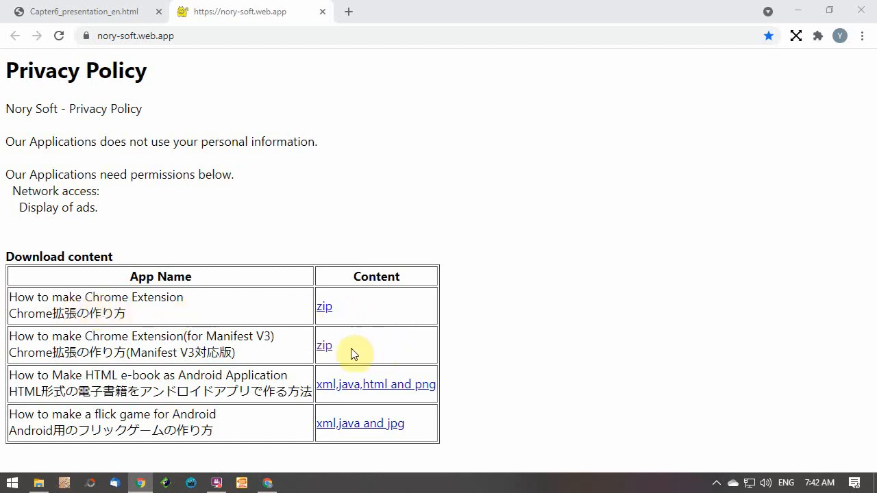
left_click(323, 346)
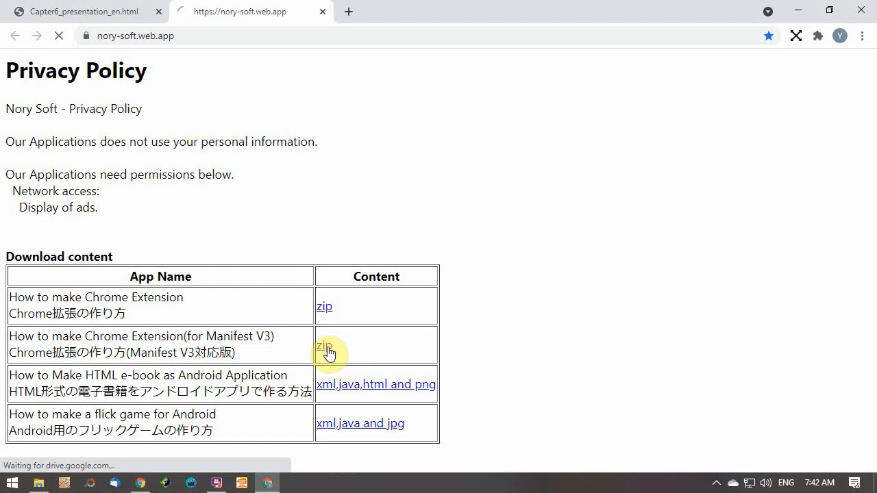
left_click(323, 345)
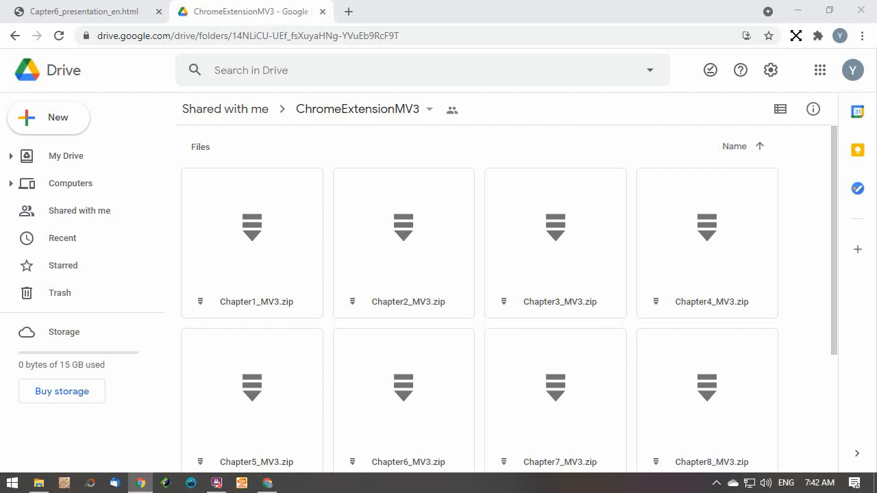
Step: Download Chapter6_MV3.zip from the shared folder and bring up actions for the finished download
scroll("down", 3)
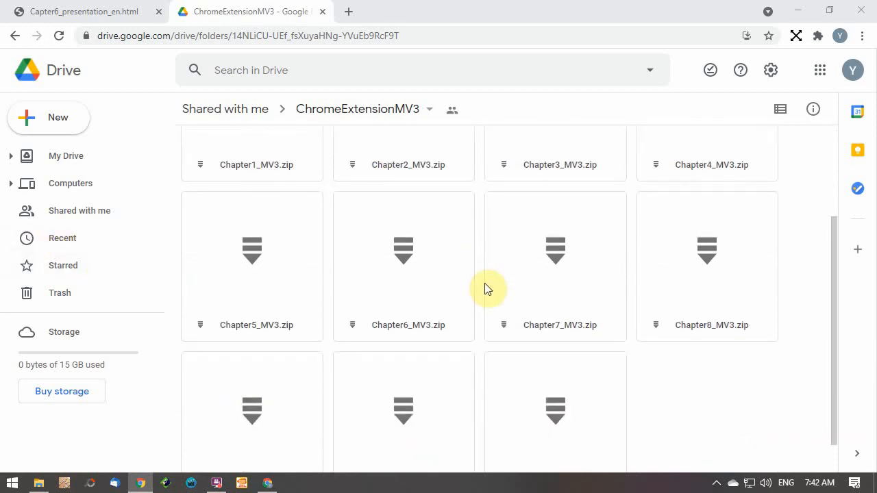
mouse_move(451, 241)
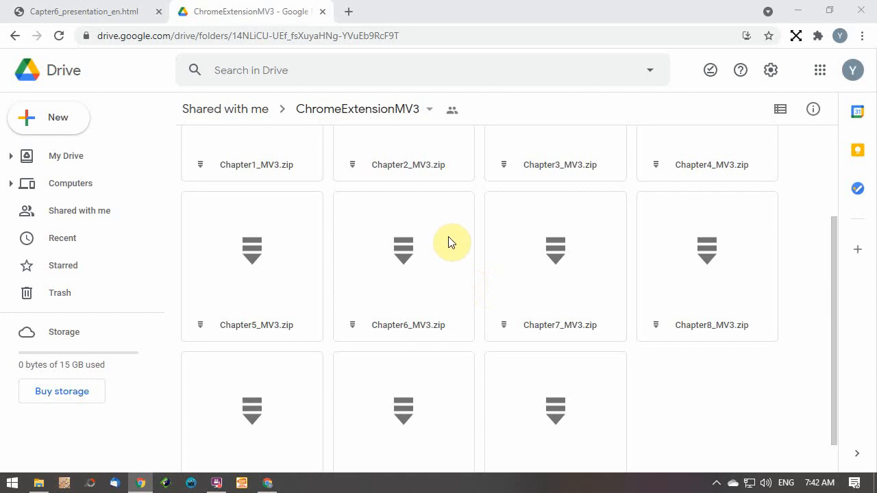
right_click(403, 249)
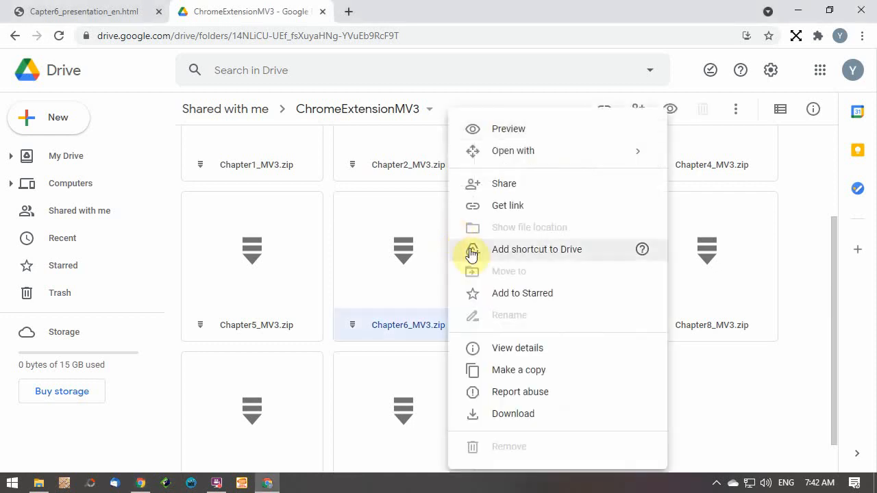
left_click(513, 414)
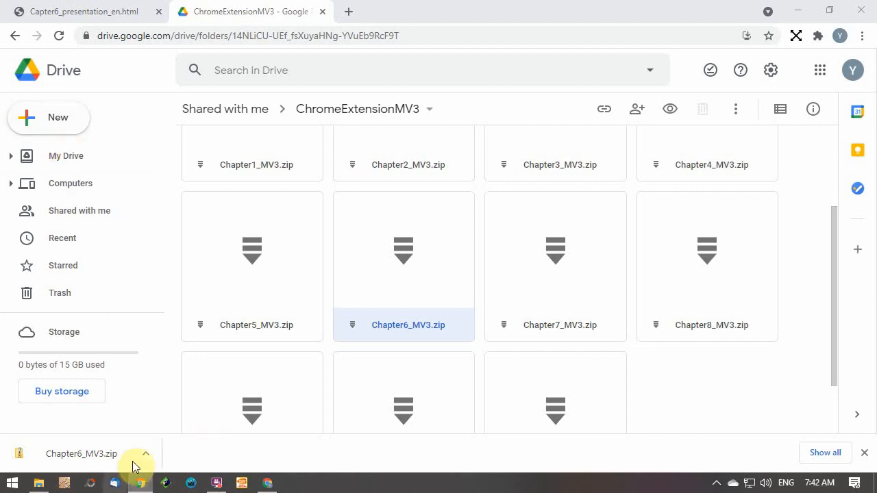
left_click(145, 453)
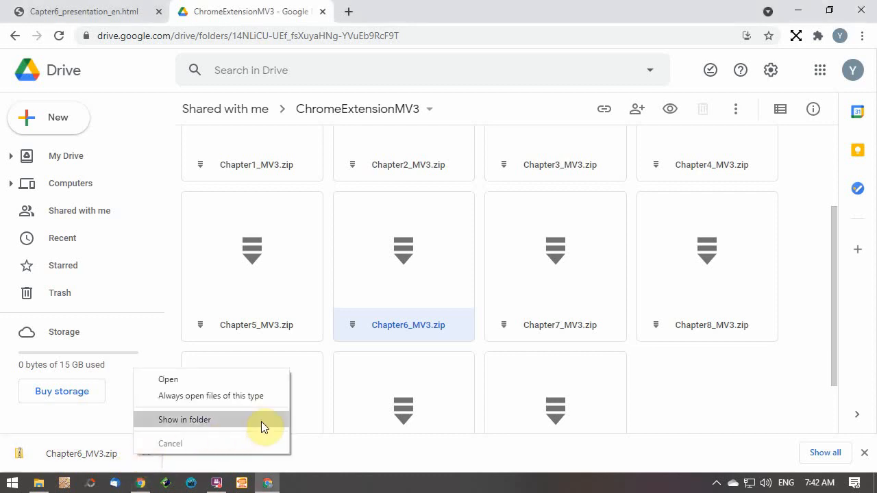
Step: Extract Chapter6_MV3.zip in Downloads, enter the Chapter6_MV3 folder and select manifest.json
left_click(184, 419)
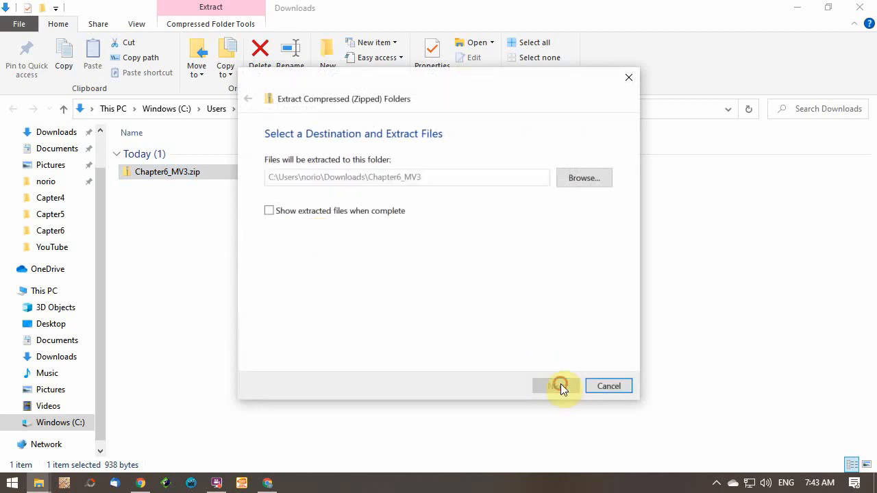
left_click(558, 386)
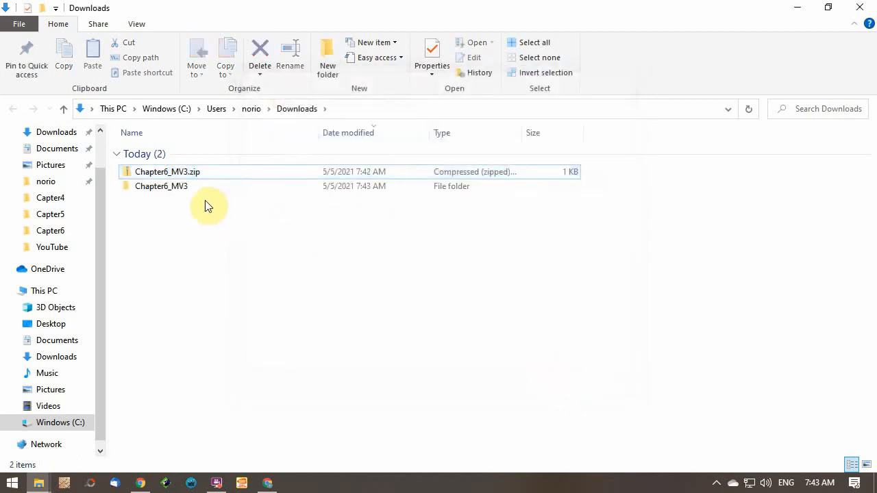
double_click(162, 186)
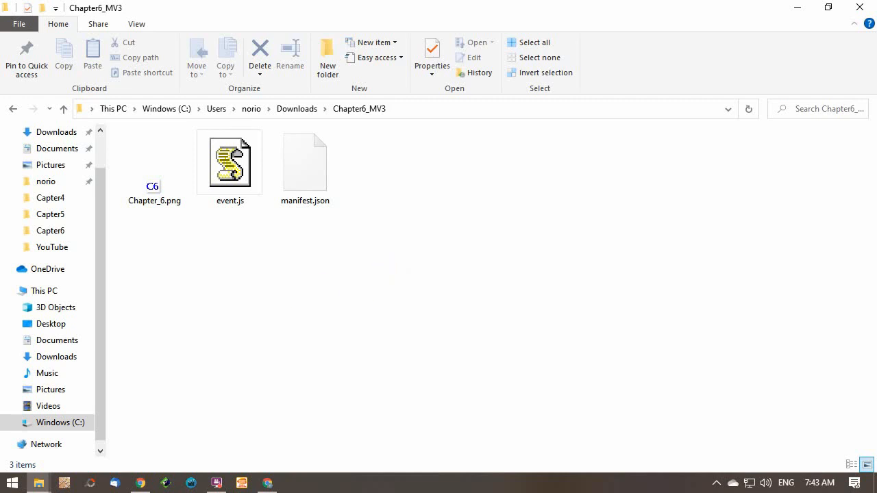
left_click(140, 483)
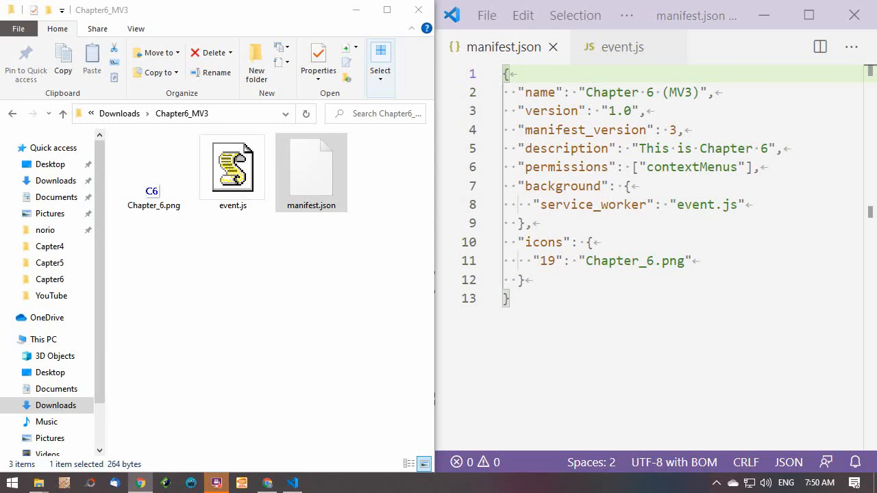
left_click(623, 47)
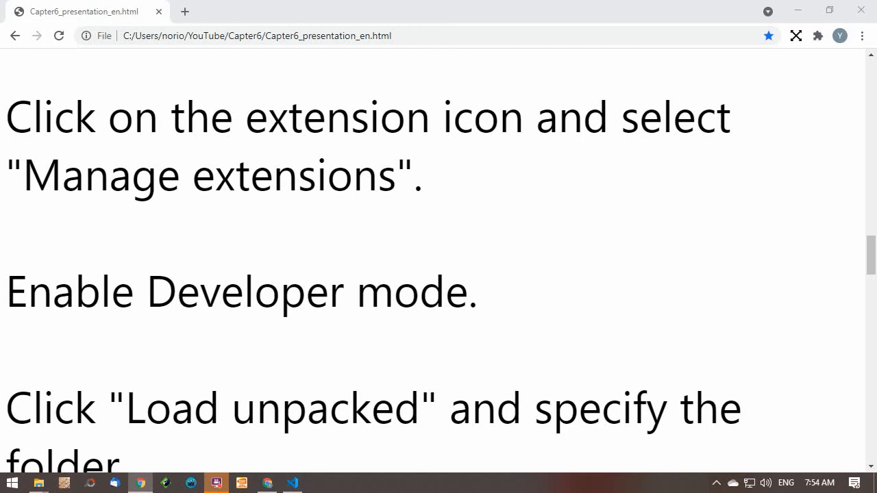
mouse_move(458, 282)
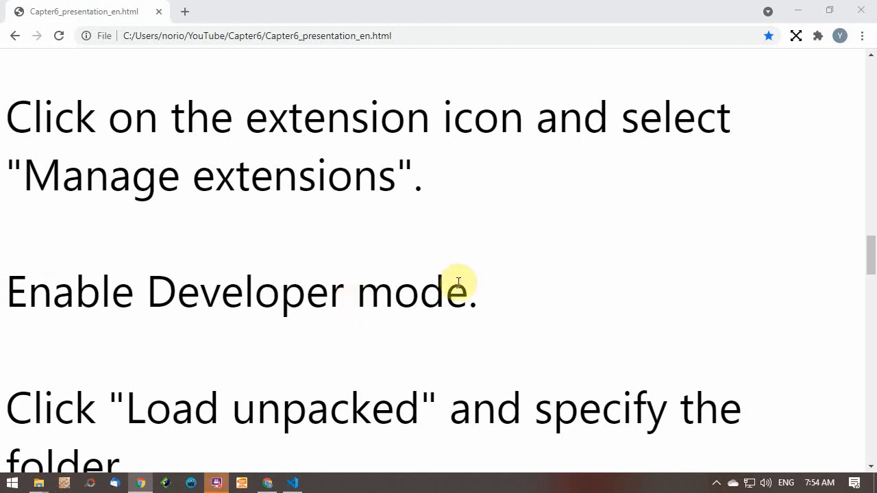
mouse_move(820, 49)
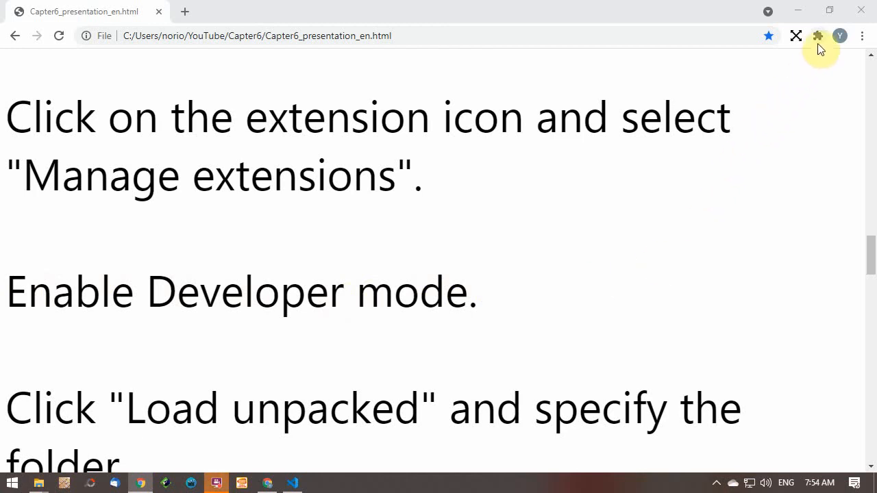
Step: Switch on Developer mode on the chrome://extensions page
left_click(816, 35)
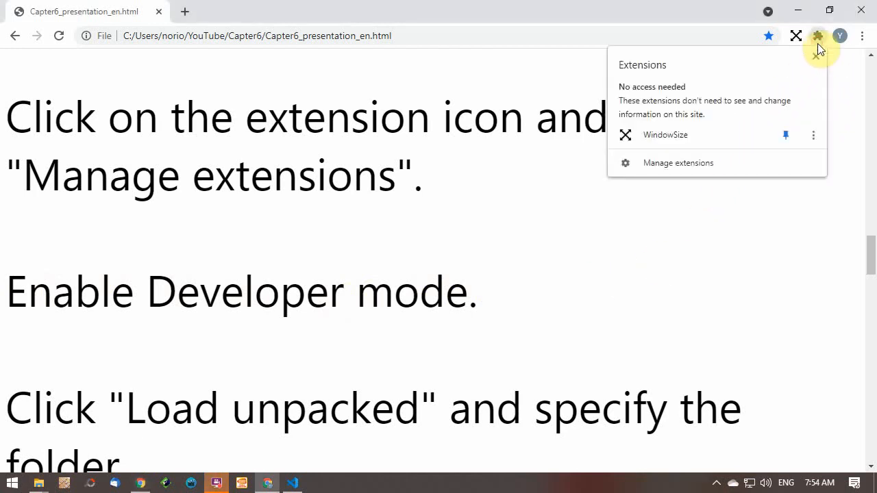
mouse_move(814, 167)
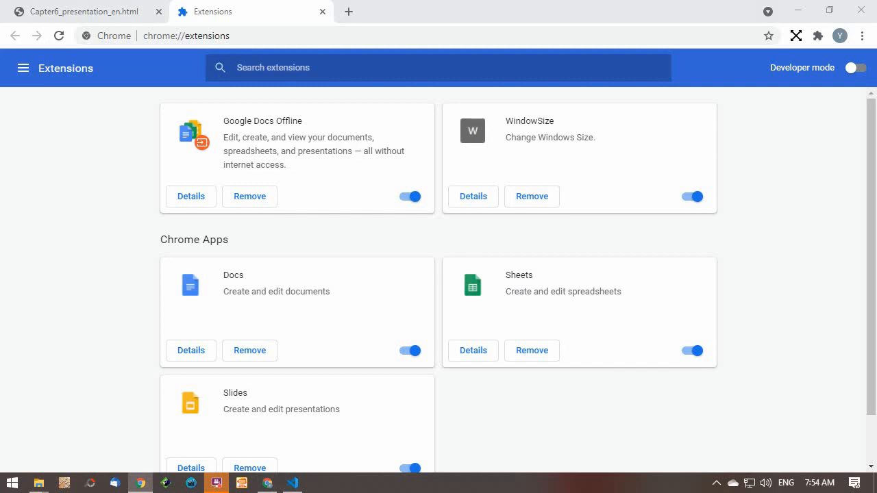
mouse_move(159, 414)
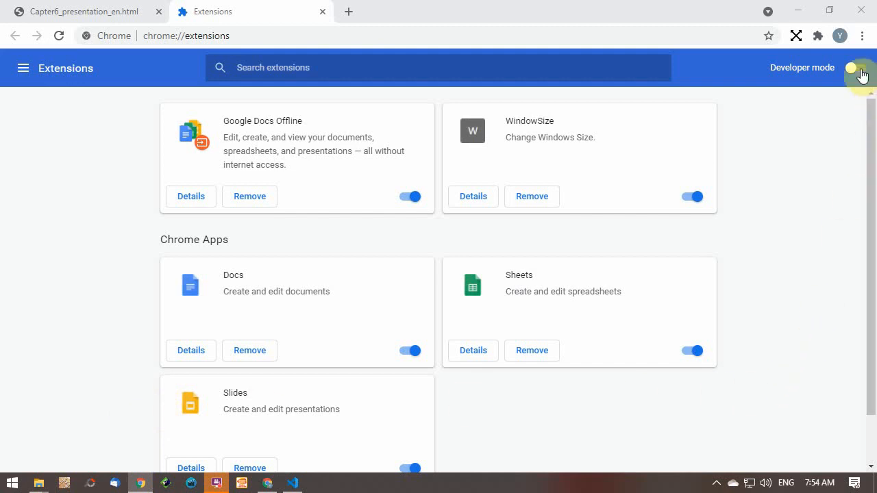
left_click(858, 67)
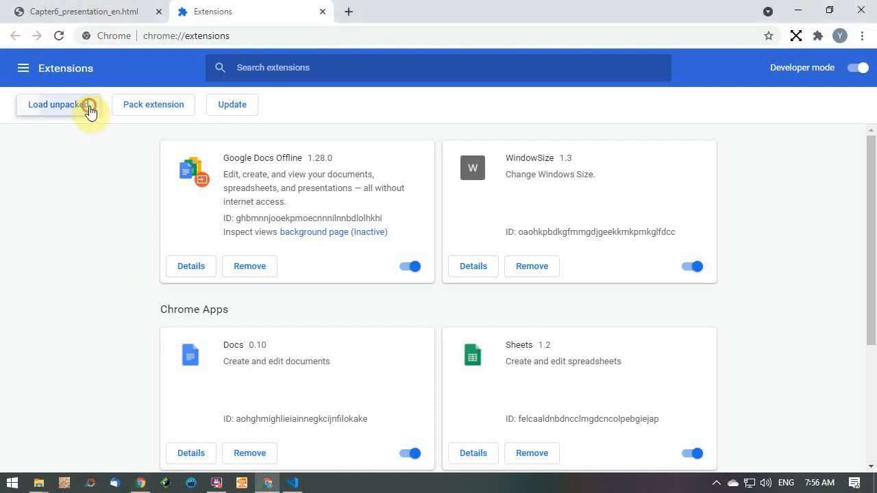
Step: Load the Chapter6_MV3 folder from Downloads as an unpacked extension named Chapter 6 (MV3)
left_click(58, 104)
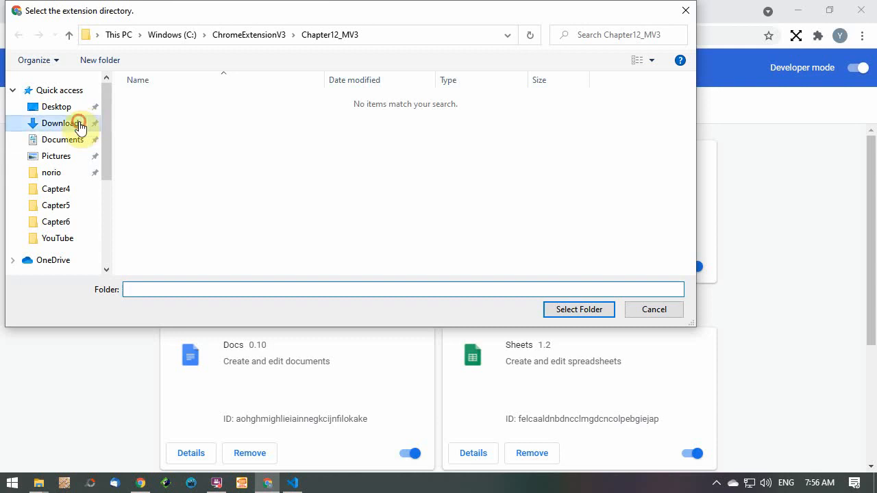
left_click(63, 124)
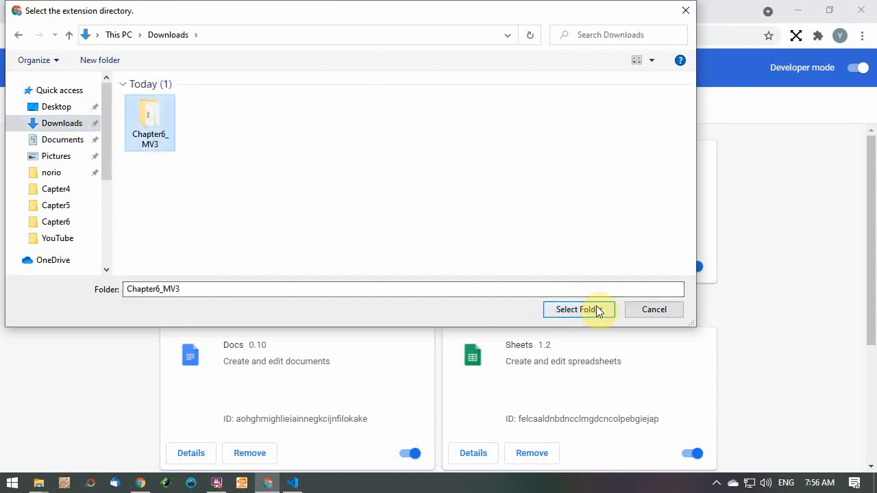
left_click(576, 310)
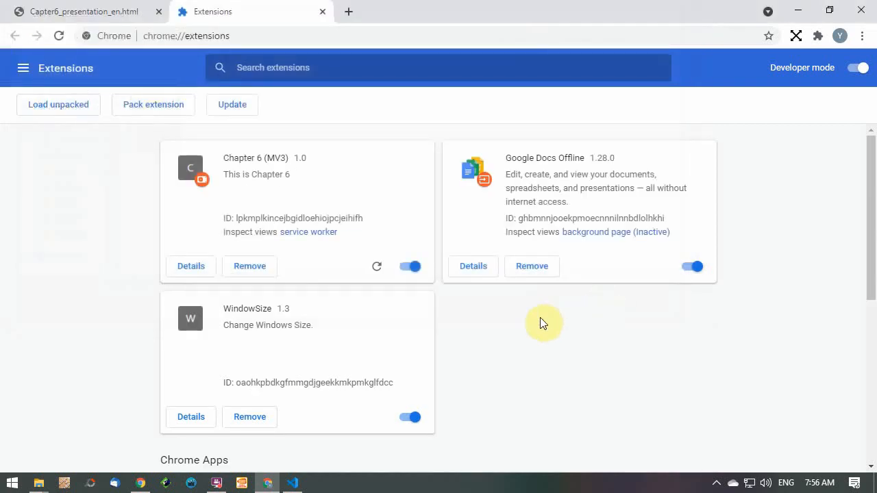
mouse_move(322, 145)
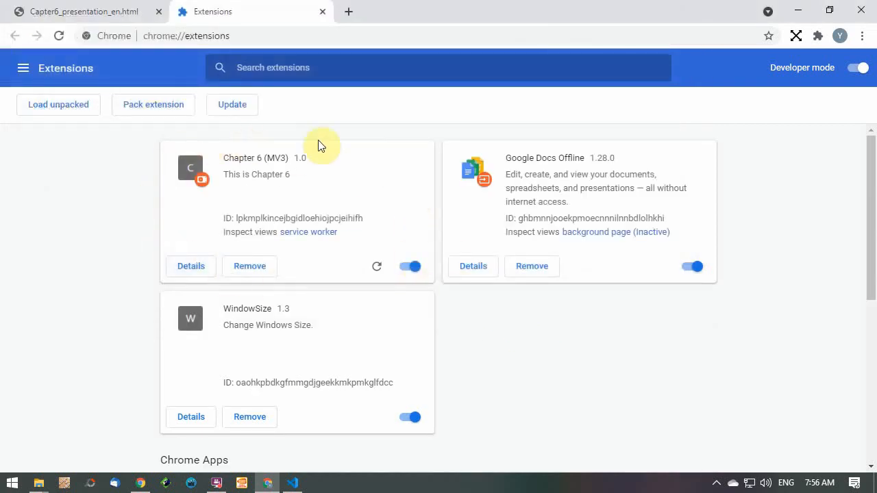
mouse_move(381, 294)
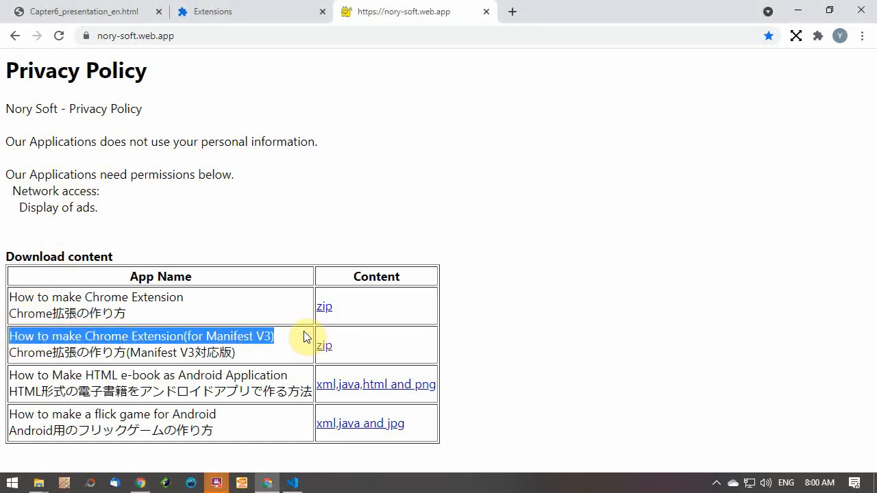
Step: Run 'Search Twitter for' on the selected title and show the Latest results
right_click(244, 340)
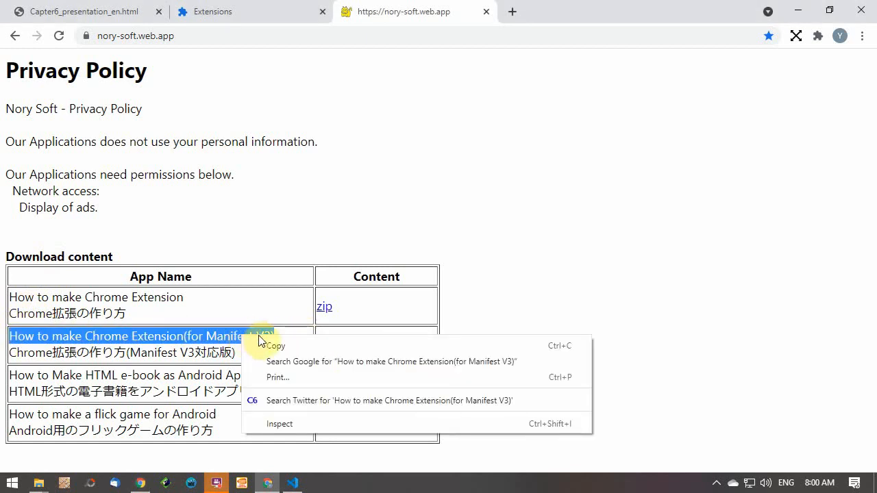
mouse_move(551, 408)
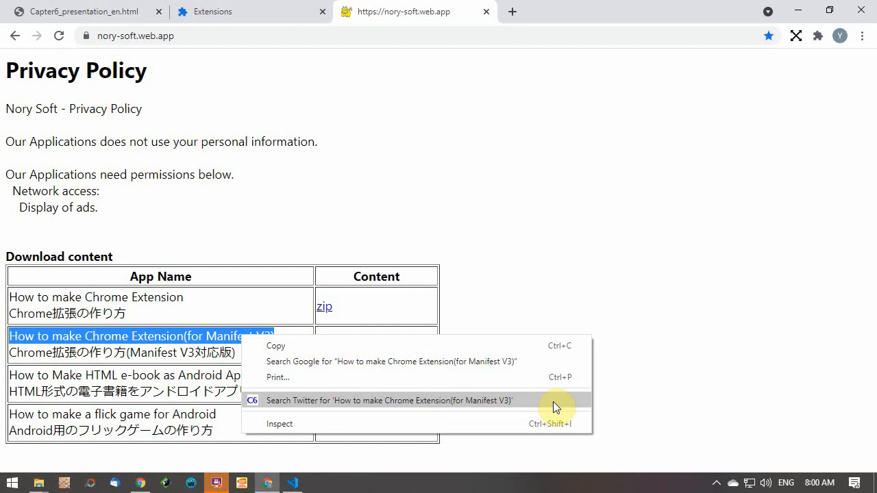
left_click(389, 400)
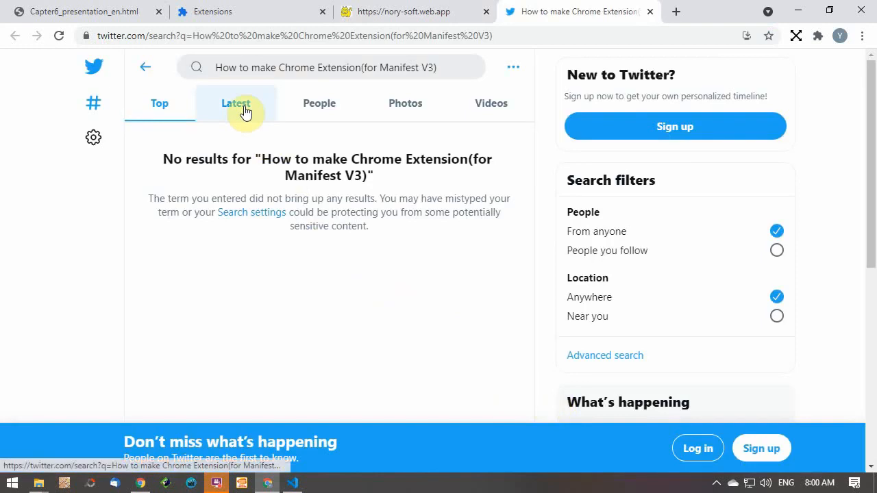
left_click(236, 103)
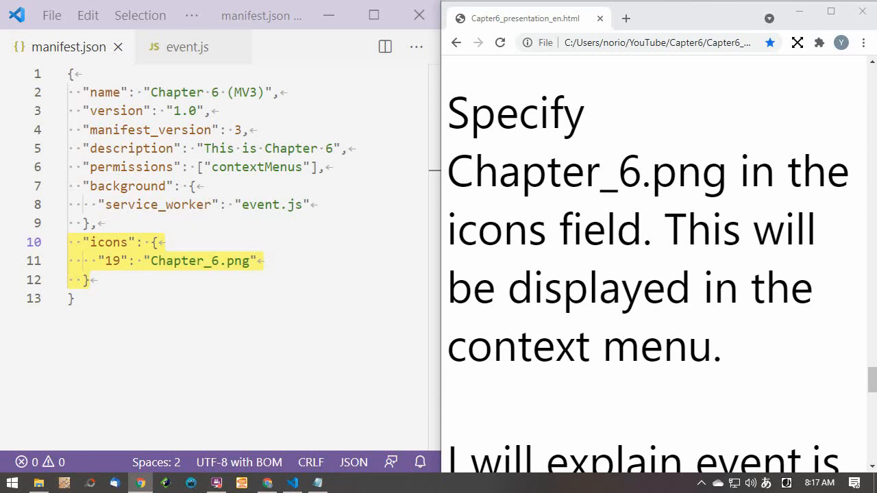
mouse_move(535, 233)
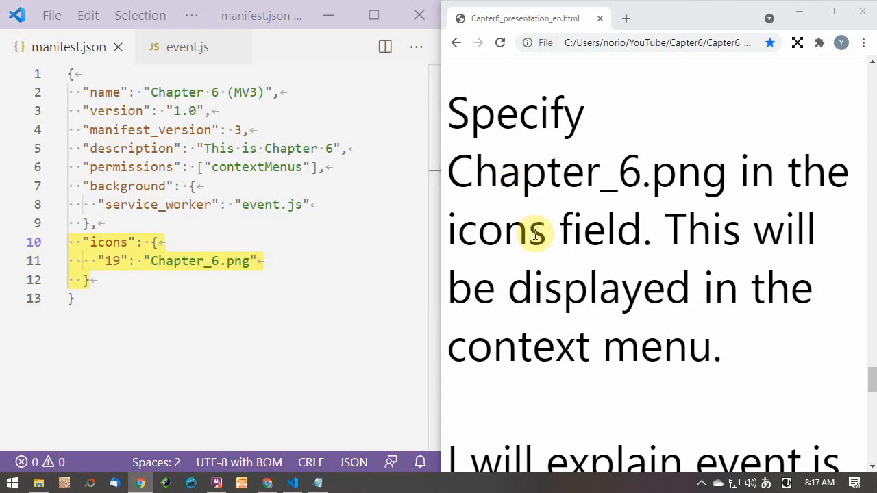
Step: Select 'icons' in the slide, show the extension's menu item with its Chapter 6 icon, then dismiss it
double_click(500, 229)
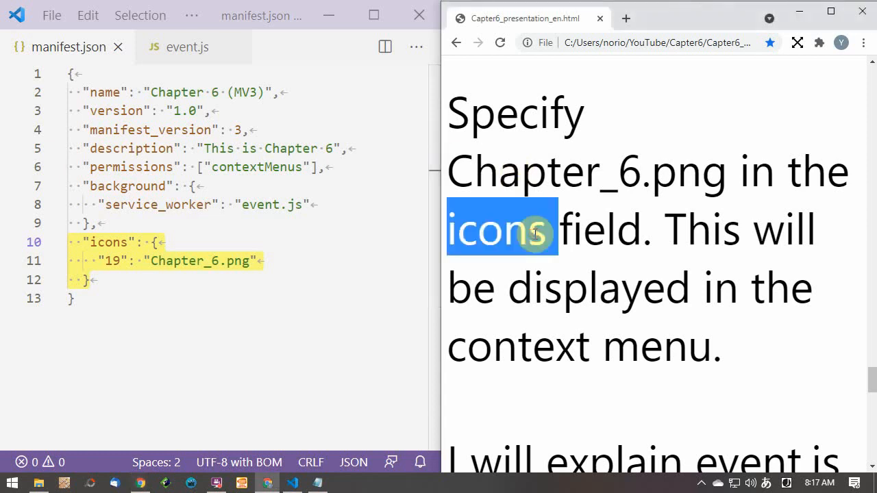
right_click(501, 228)
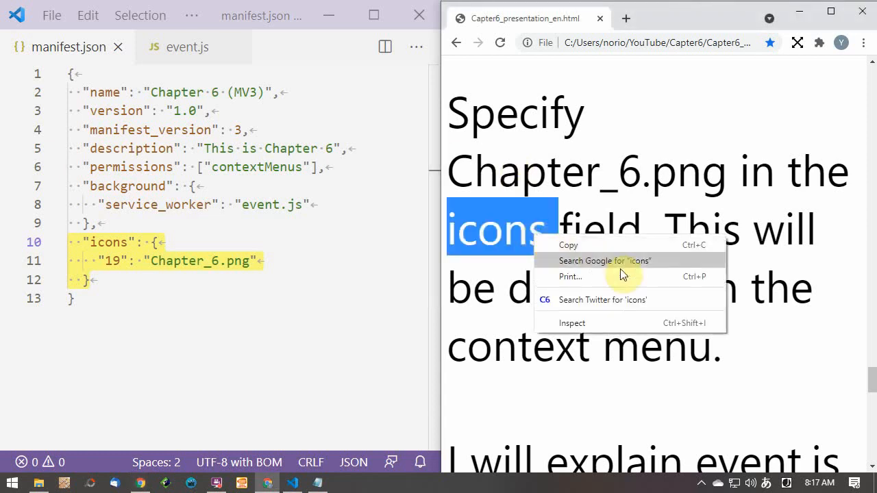
mouse_move(716, 299)
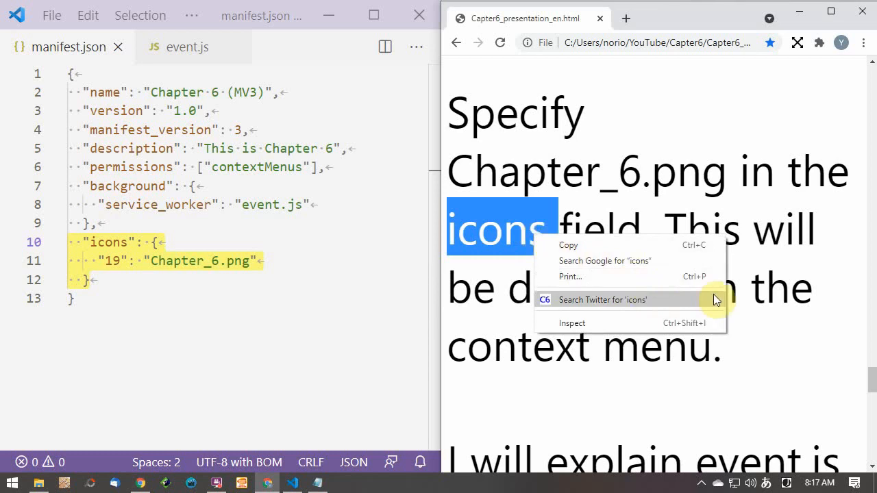
mouse_move(734, 240)
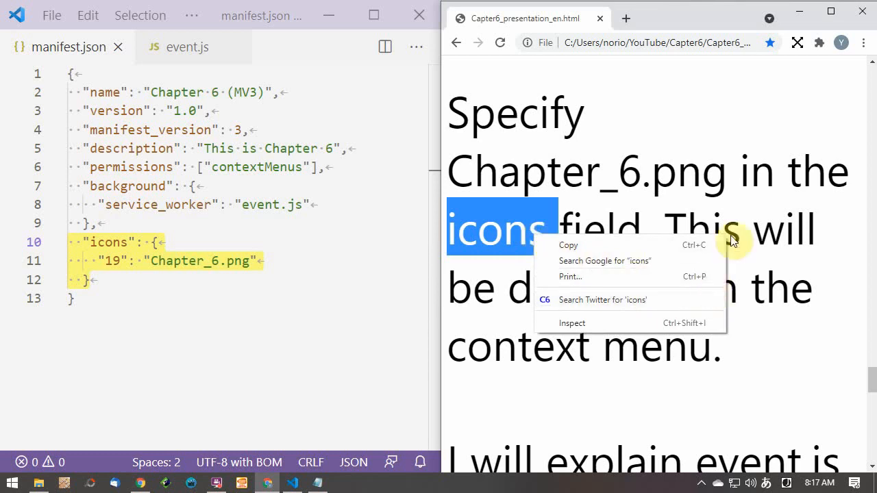
mouse_move(789, 309)
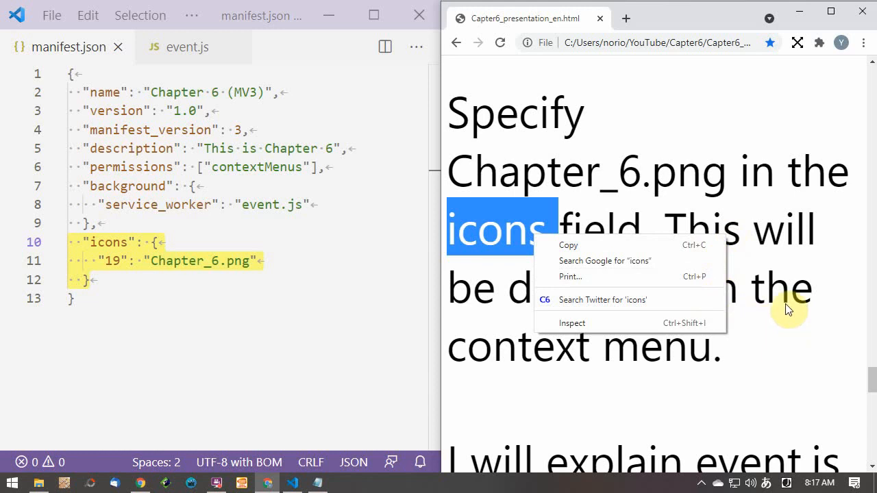
left_click(187, 46)
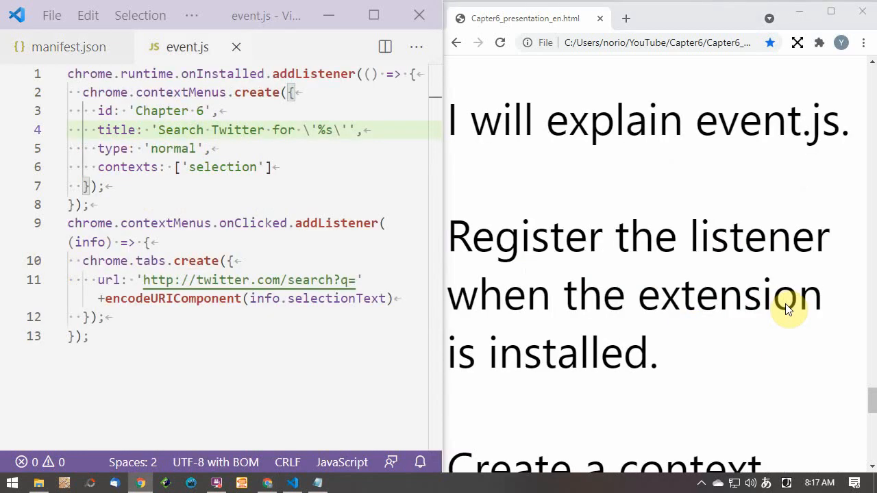